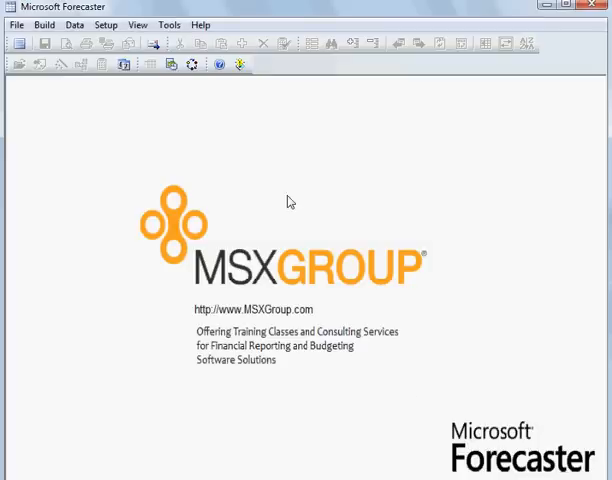
- Open the BUDGET2007 input set for data input, with accounts as rows
left_click(74, 24)
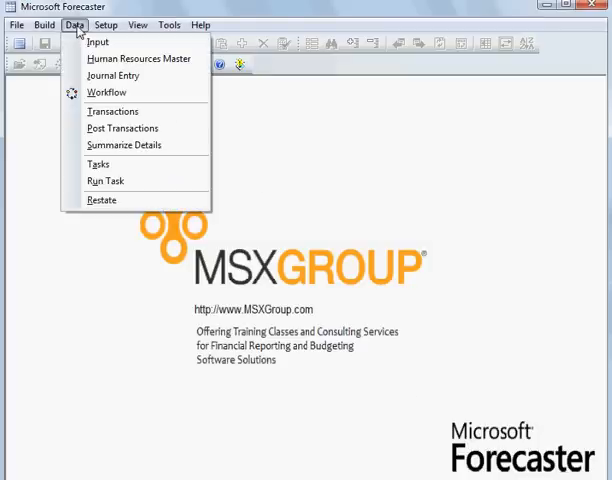
left_click(97, 41)
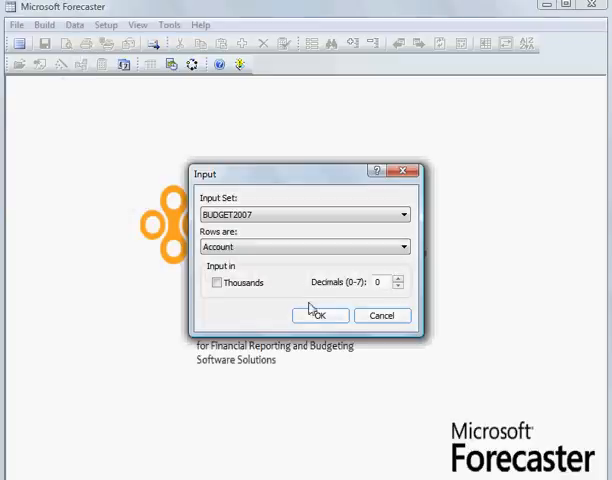
left_click(320, 315)
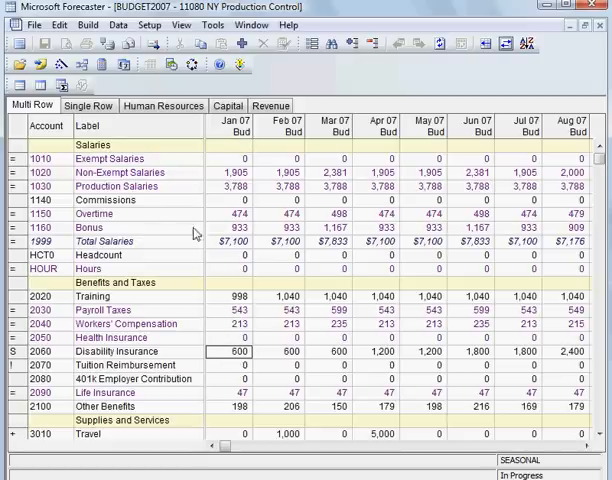
- View 2060 Disability Insurance month by month in the Single Row view, totaling 12,000
left_click(88, 105)
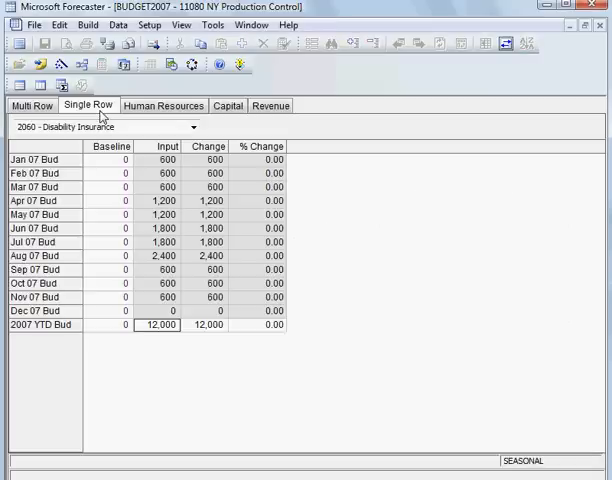
mouse_move(167, 147)
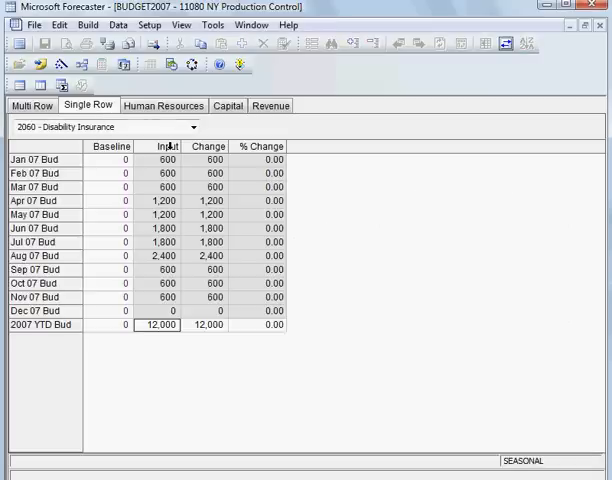
left_click(157, 159)
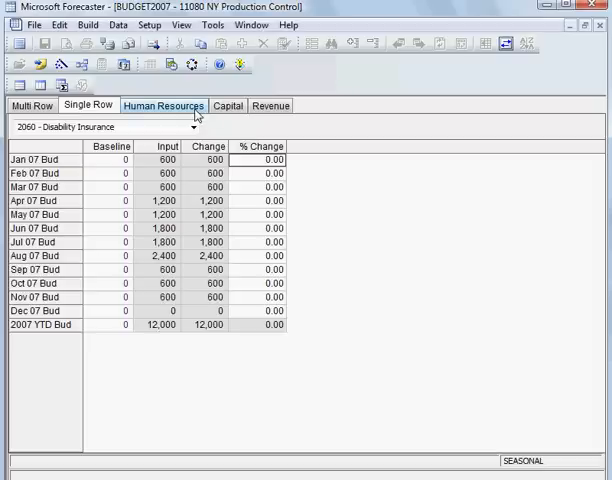
- Review the second employee's pay types in Human Resources, then show the Capital purchases budget
left_click(163, 105)
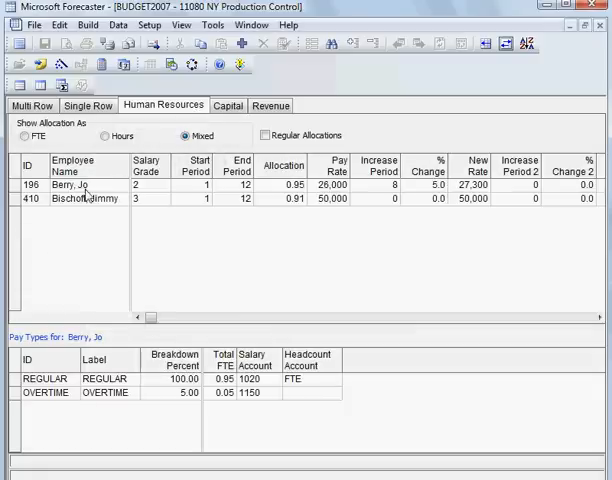
left_click(85, 198)
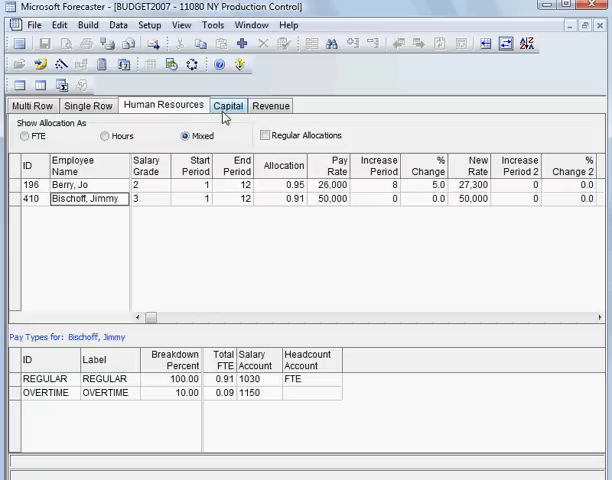
left_click(228, 104)
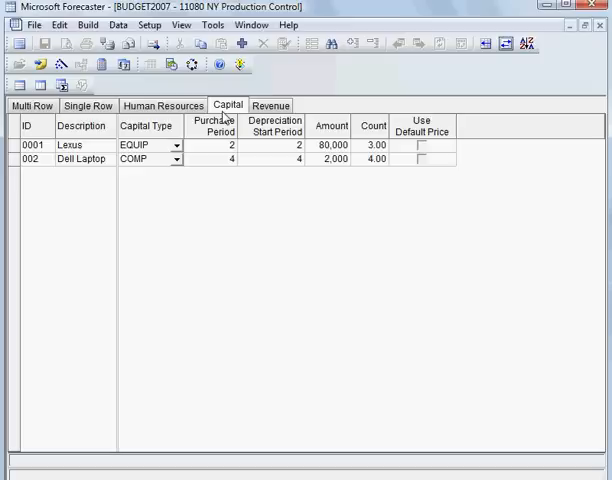
- Show the revenue budget for East market, product 1000 Motors, with unit price and units sold
left_click(269, 105)
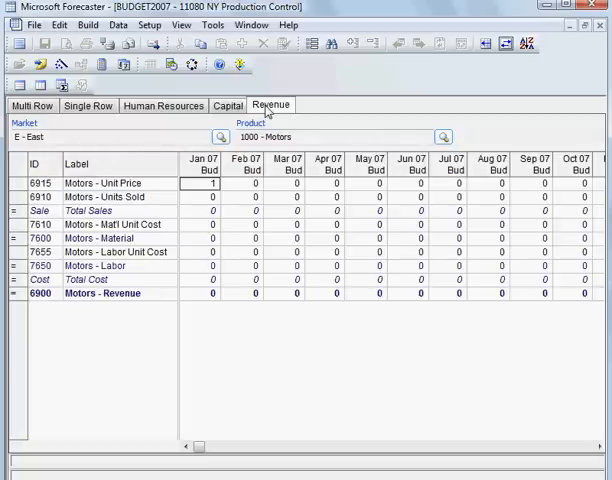
mouse_move(50, 128)
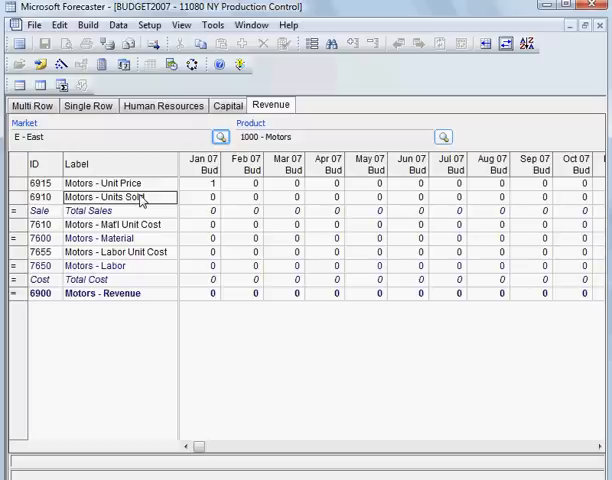
mouse_move(585, 43)
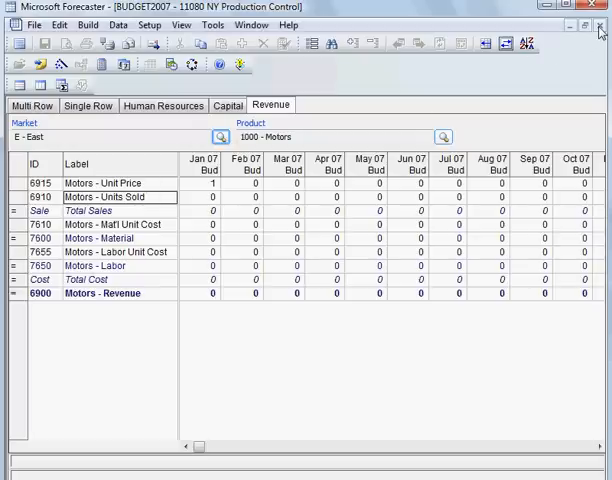
- Close the input window and run Budgeted Income Statement with department FUNCT
left_click(601, 27)
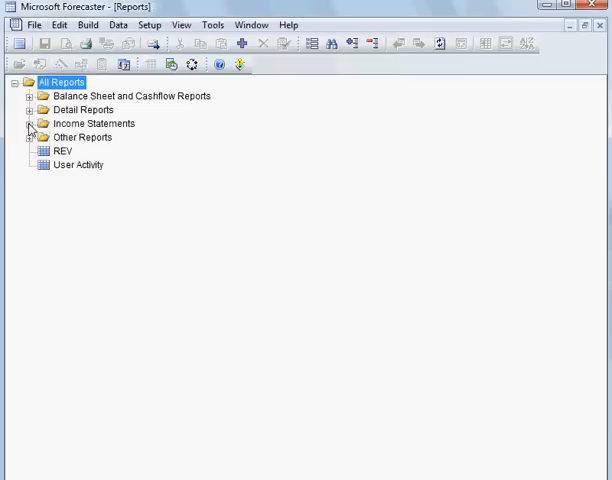
left_click(31, 123)
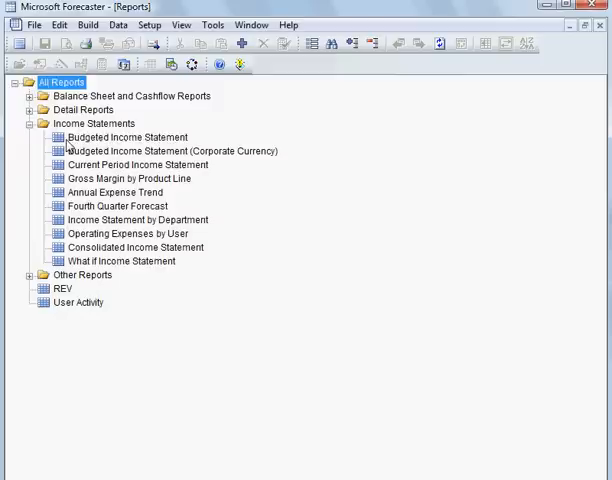
double_click(148, 151)
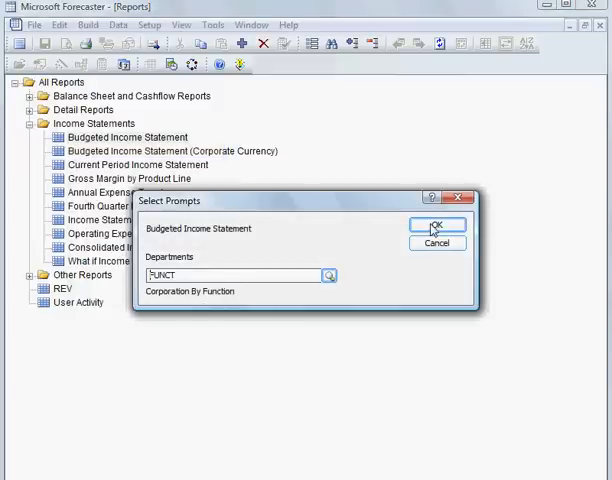
left_click(431, 224)
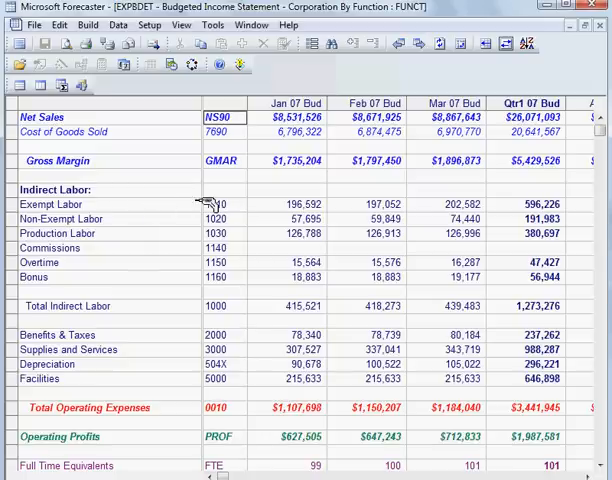
- Drill into Exempt Labor to break Exempt Salaries down by department
left_click(295, 204)
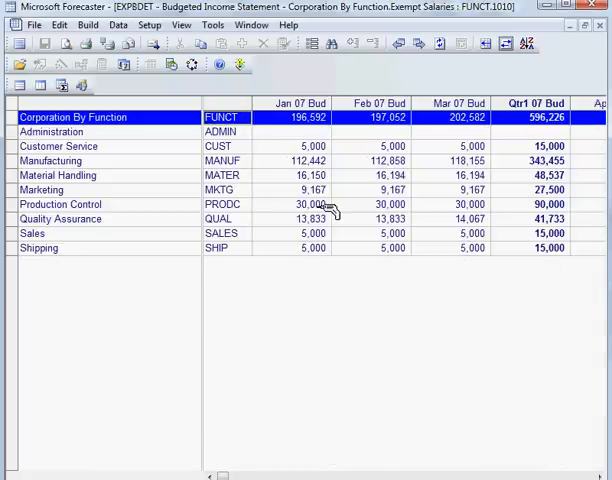
mouse_move(357, 165)
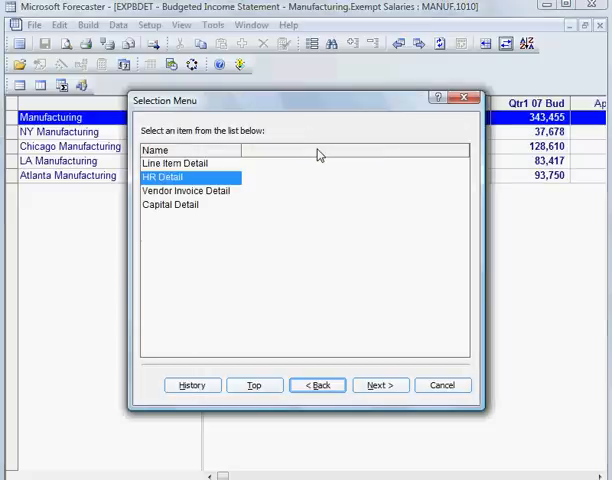
mouse_move(202, 186)
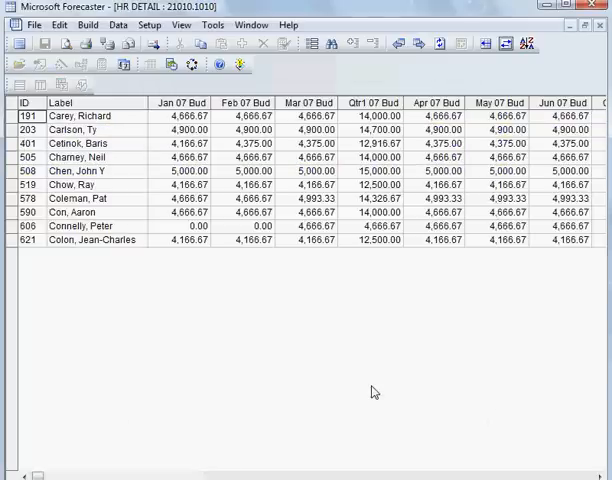
mouse_move(120, 127)
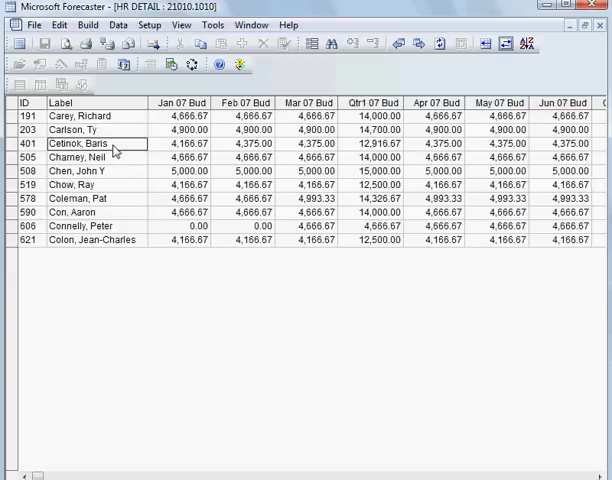
mouse_move(424, 96)
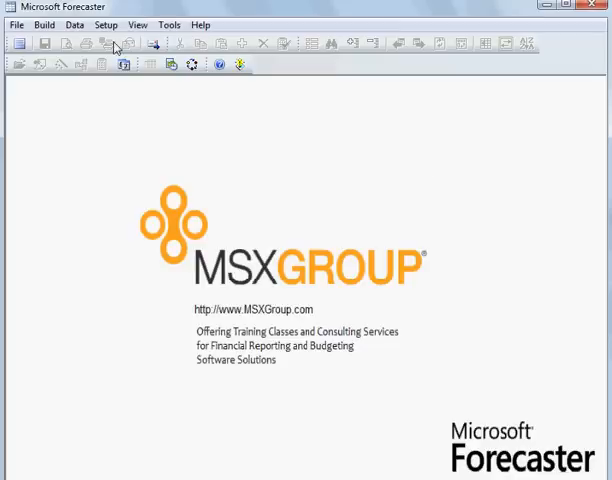
- Open Setup > Security and expand 1 Analyst and ba2 Business Analyst 2
left_click(105, 24)
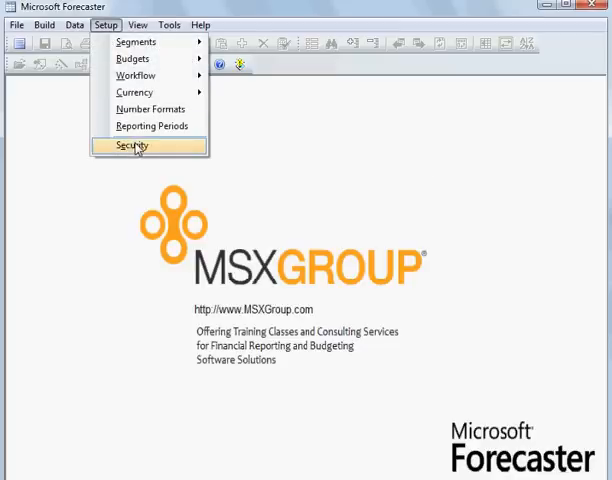
left_click(130, 145)
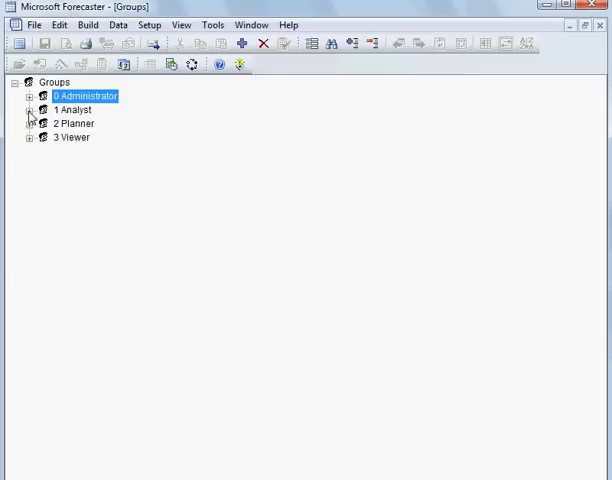
left_click(31, 109)
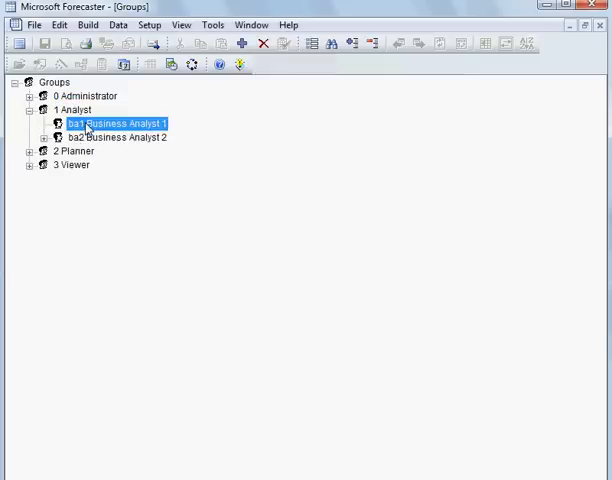
left_click(113, 137)
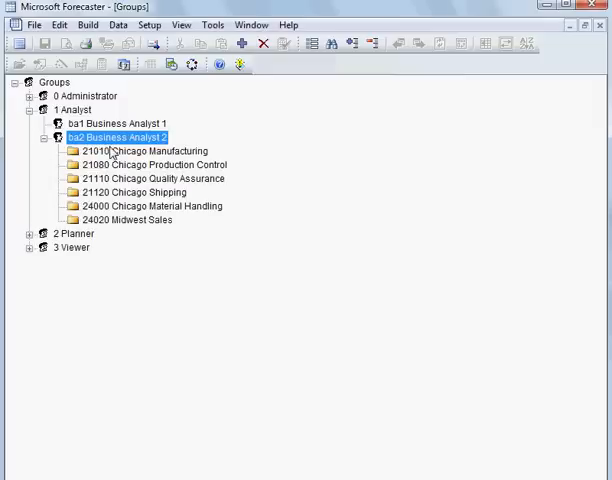
- Select Business Analyst 2's departments from 21010 Chicago Manufacturing through 24020 Midwest Sales
left_click(140, 151)
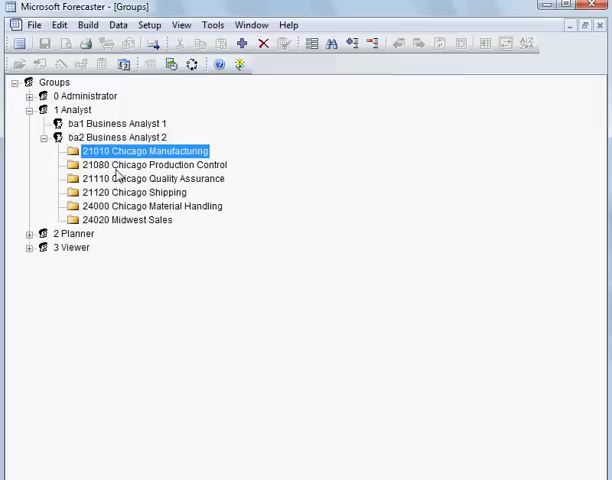
left_click(150, 164)
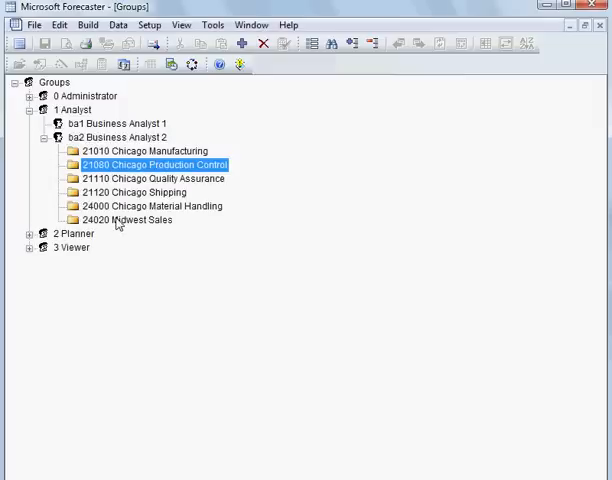
left_click(131, 219)
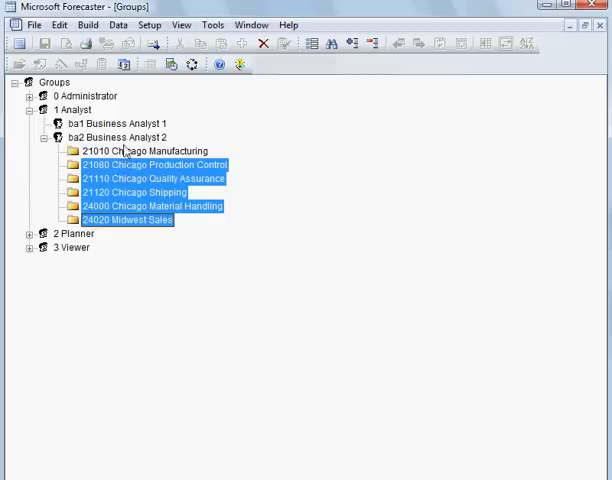